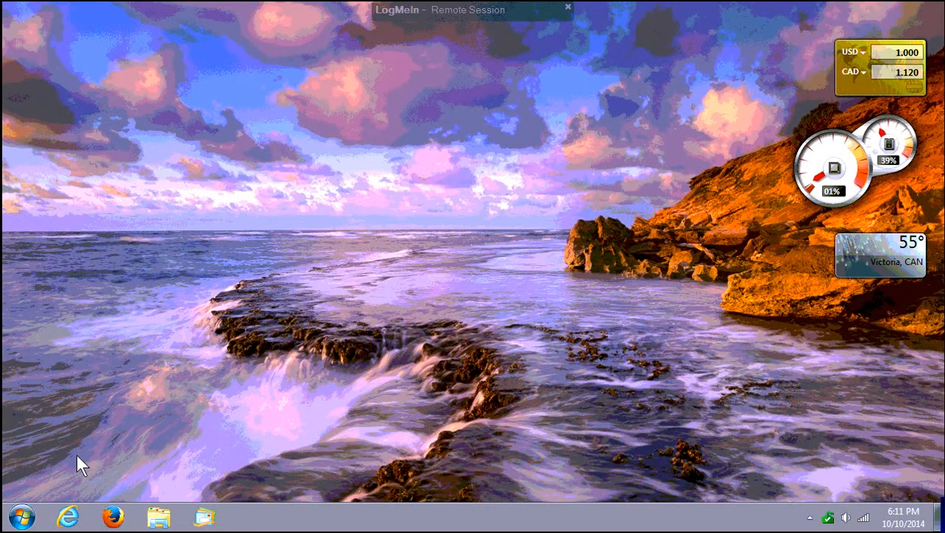
Step: Open the Windows 7 Start menu from the taskbar's Start button
{"action": "left_click", "coordinate": [16, 514]}
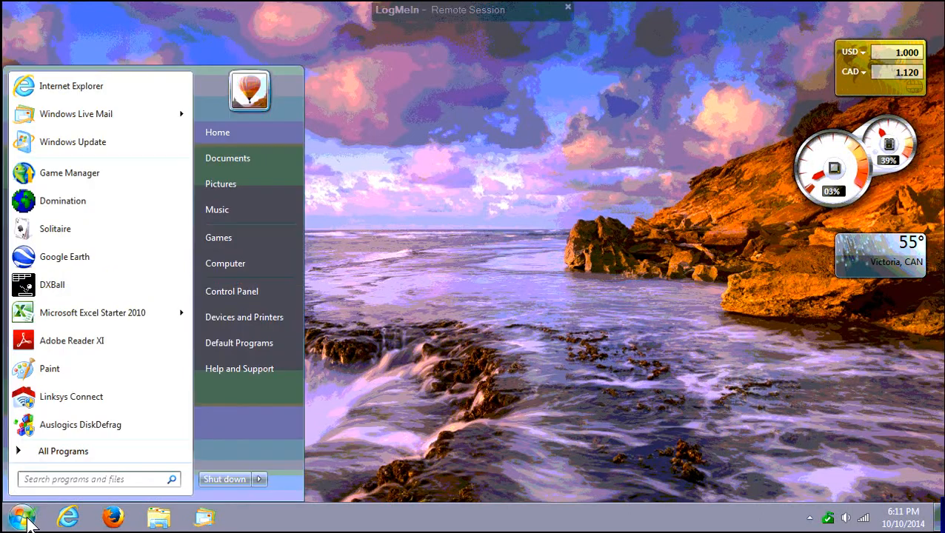
{"action": "mouse_move", "coordinate": [251, 302]}
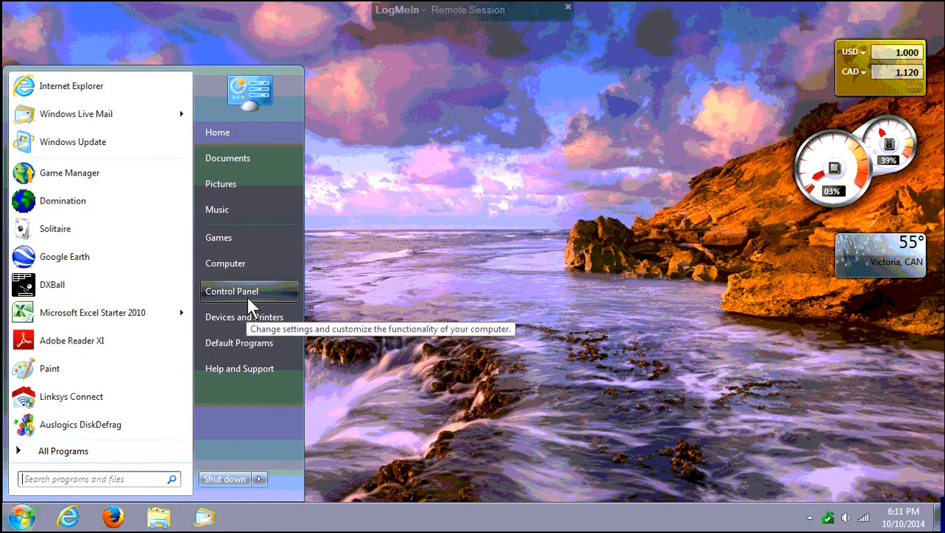
Step: Open Control Panel from the Start menu to show all settings items
{"action": "left_click", "coordinate": [231, 291]}
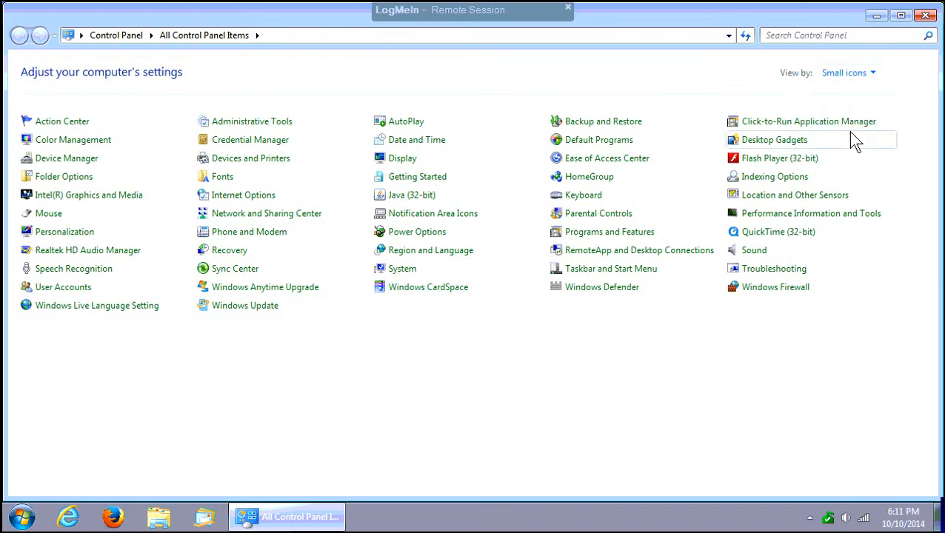
{"action": "mouse_move", "coordinate": [271, 294]}
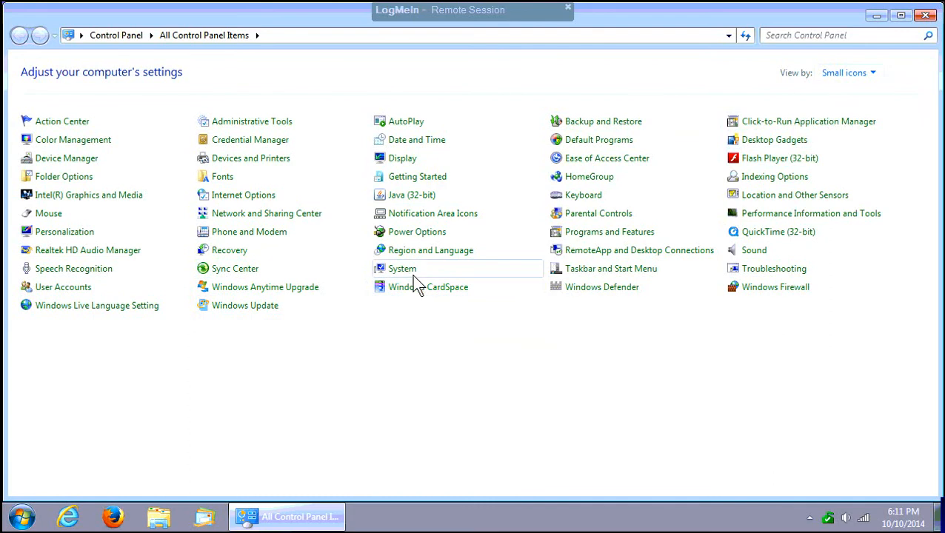
Step: Uninstall Shopper-Pro from Programs and Features, confirming Uninstall in the Safe Uninstall dialog
{"action": "left_click", "coordinate": [609, 232]}
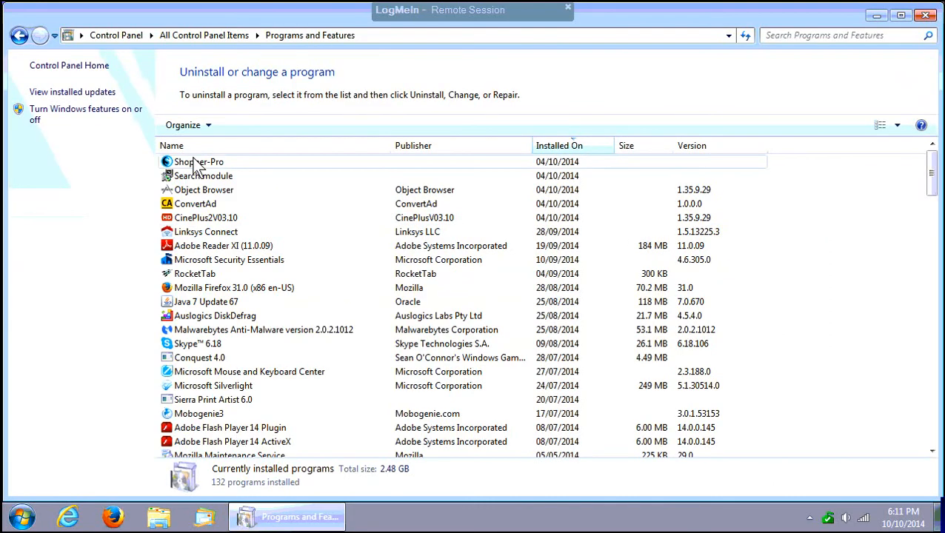
{"action": "left_click", "coordinate": [198, 161]}
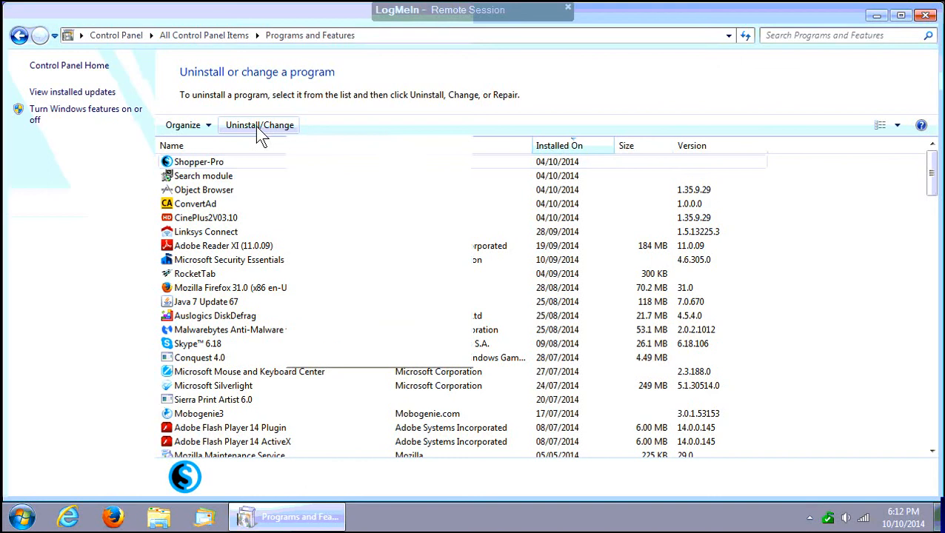
{"action": "left_click", "coordinate": [260, 125]}
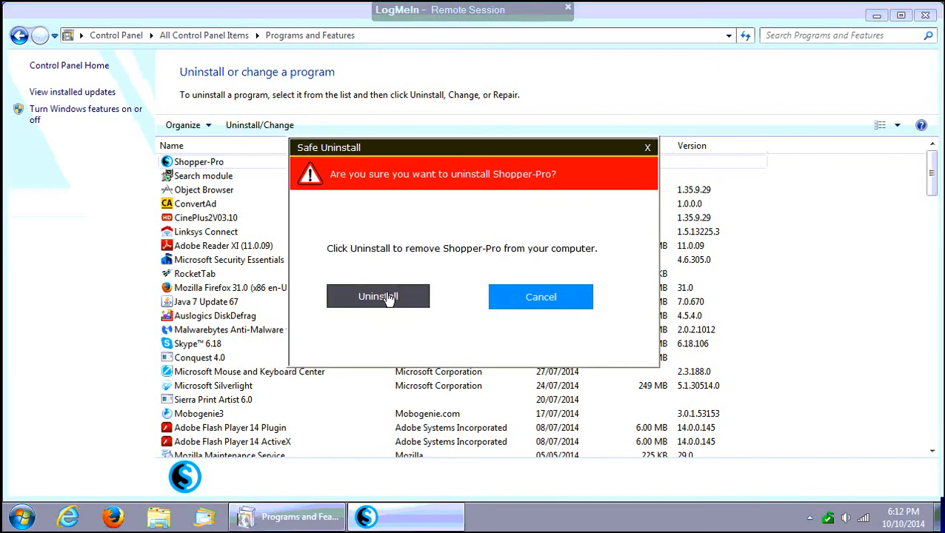
{"action": "left_click", "coordinate": [378, 296]}
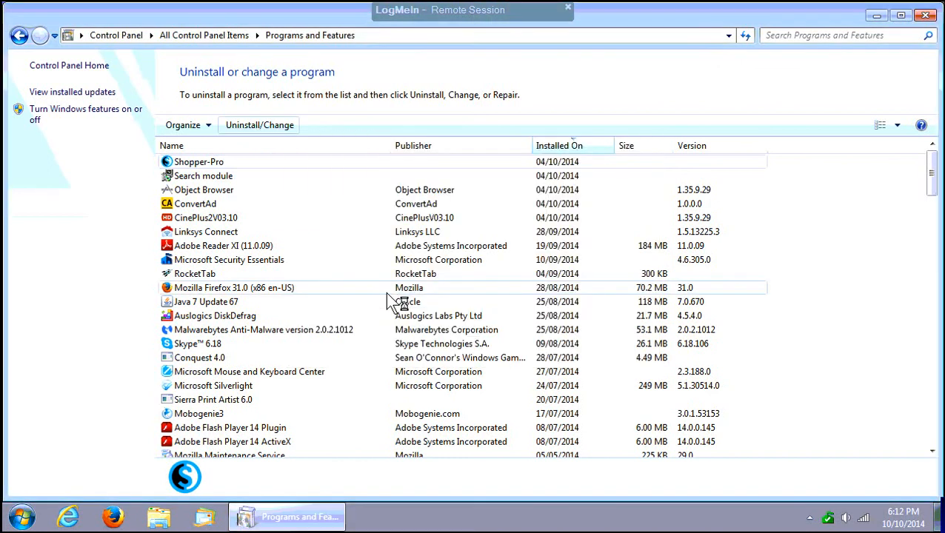